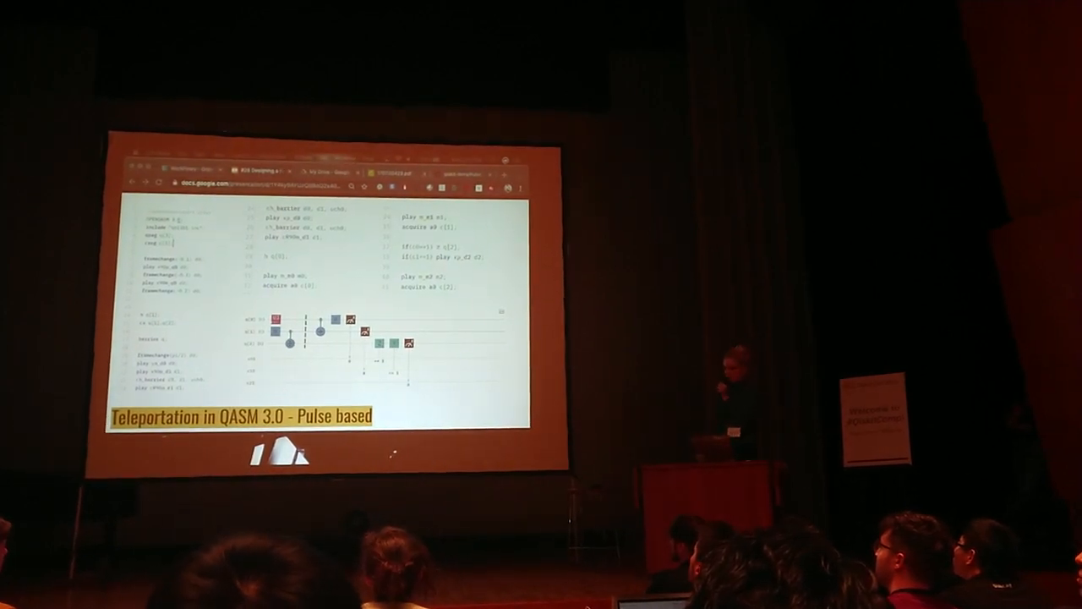
key("right")
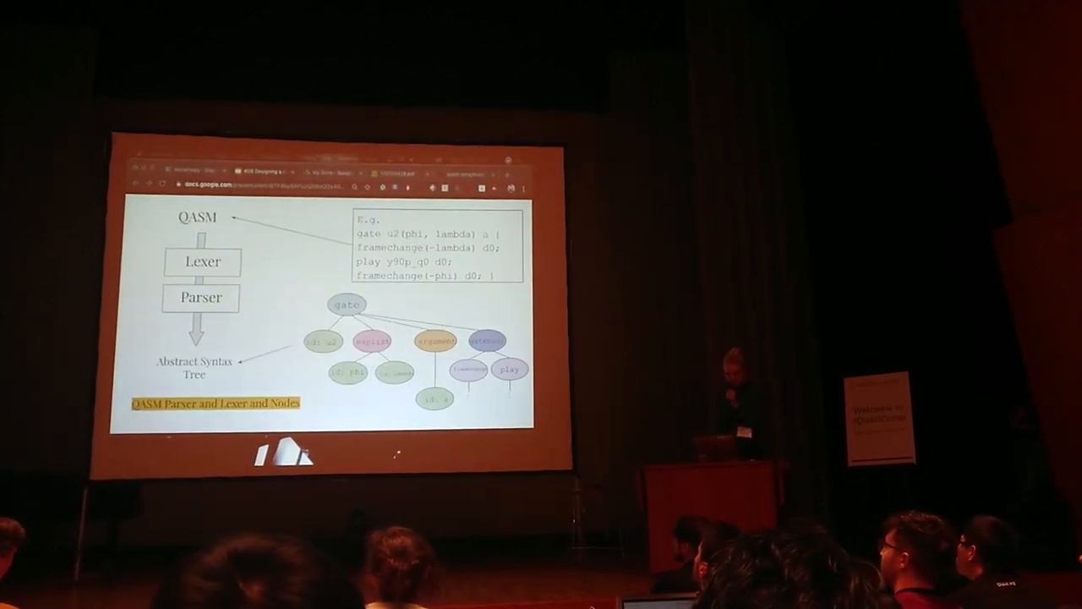